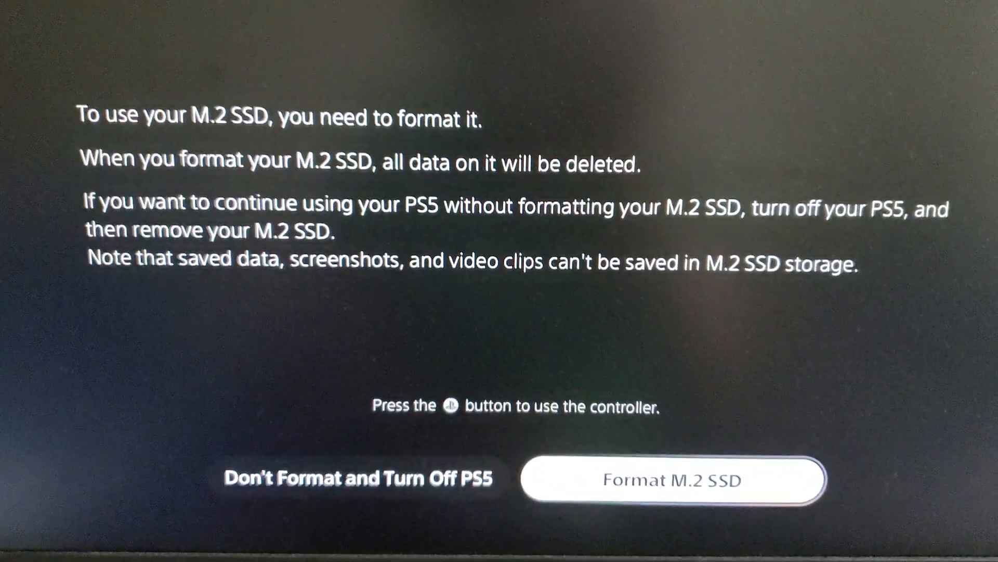
Step: Confirm Format M.2 SSD to begin formatting the new drive
click(673, 480)
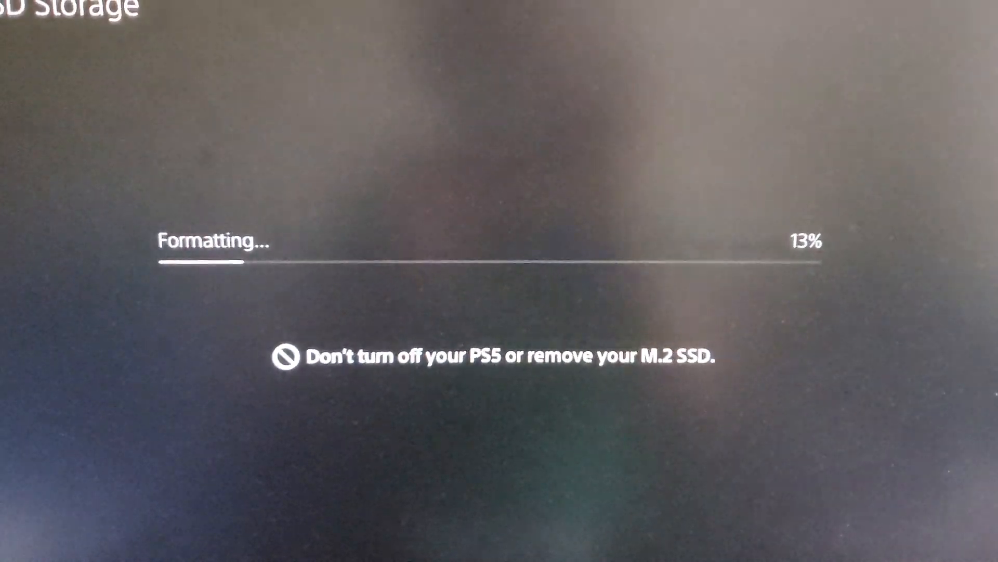